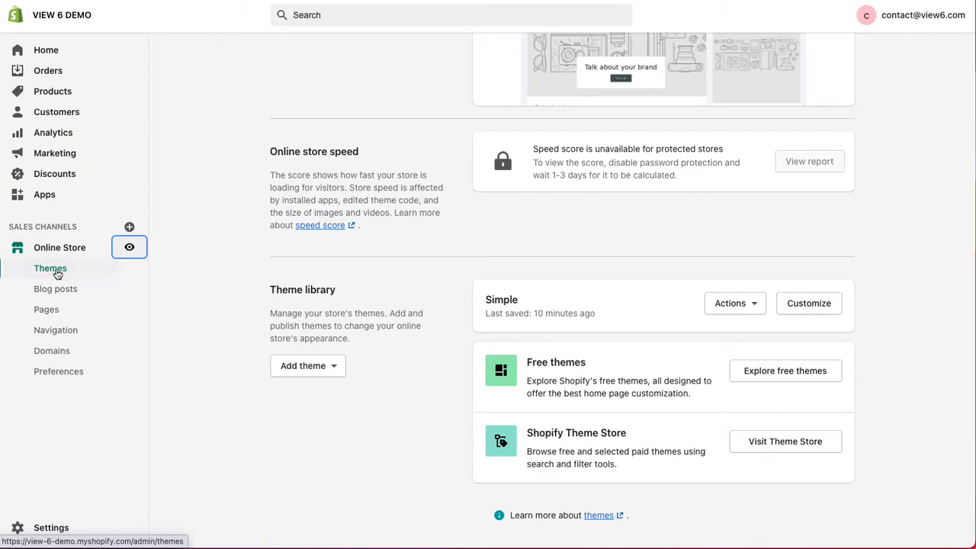
# Review the themes page, selecting the current Dawn theme's name and the library Simple theme's name
pyautogui.scroll(3)
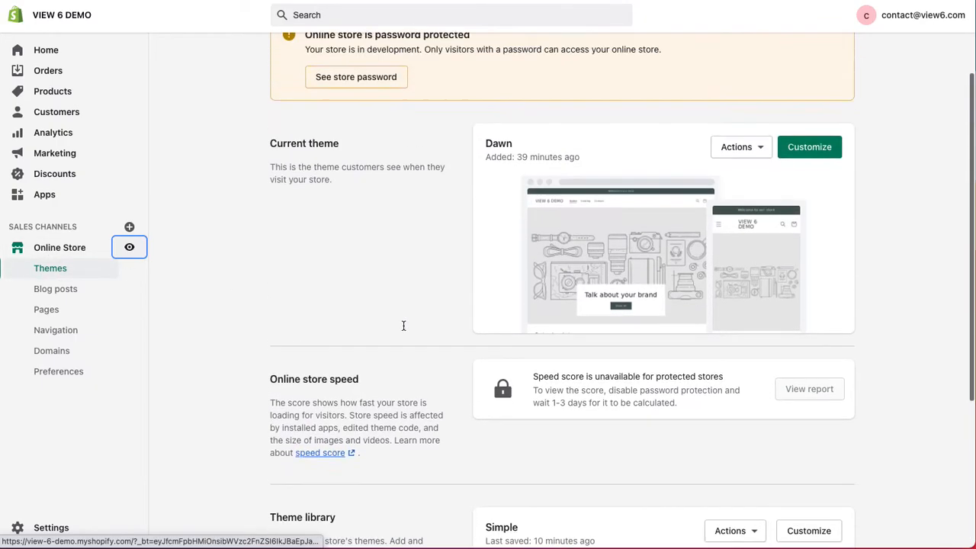
pyautogui.scroll(3)
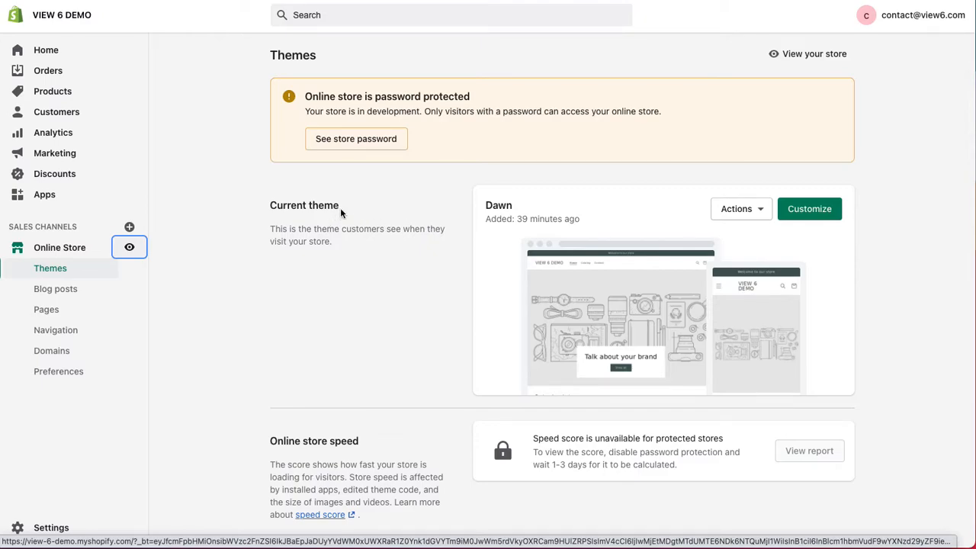
pyautogui.doubleClick(304, 205)
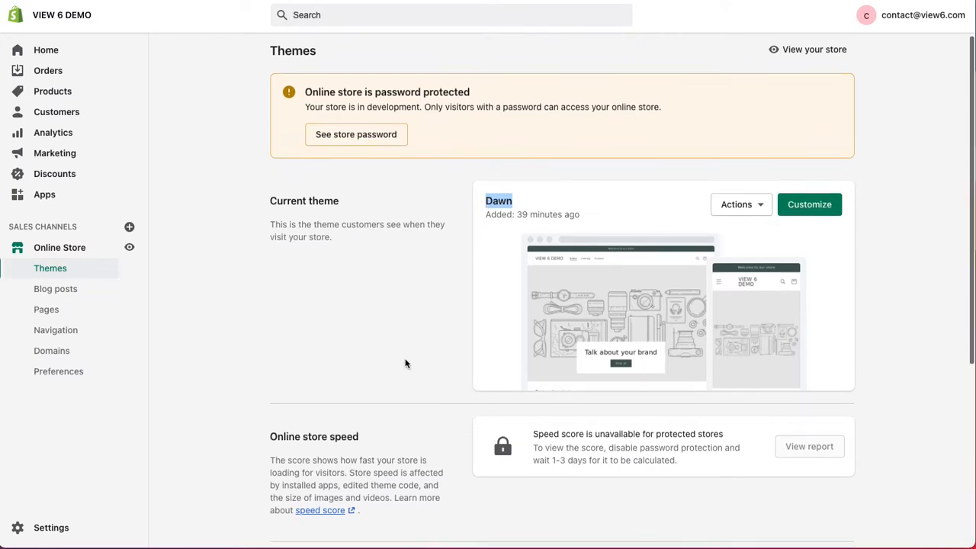
pyautogui.scroll(-3)
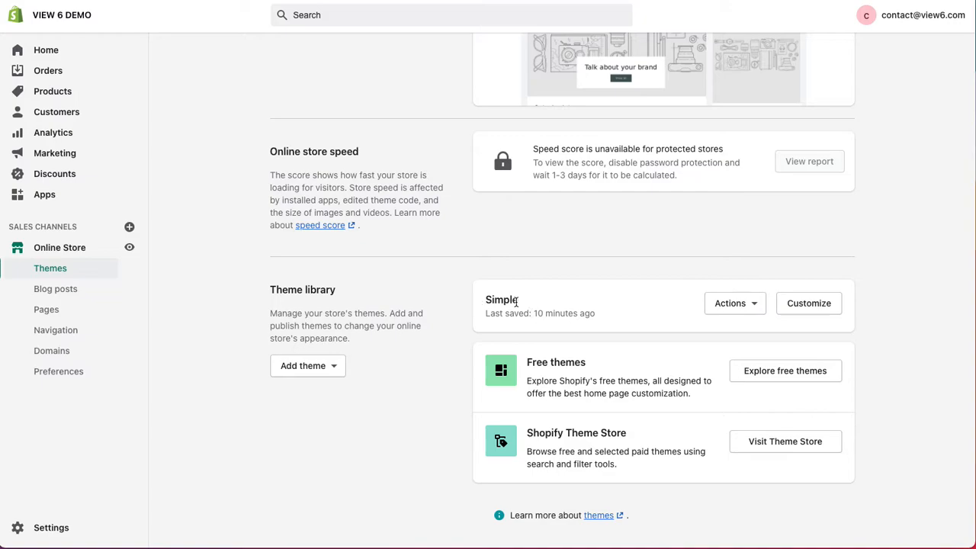
pyautogui.doubleClick(501, 300)
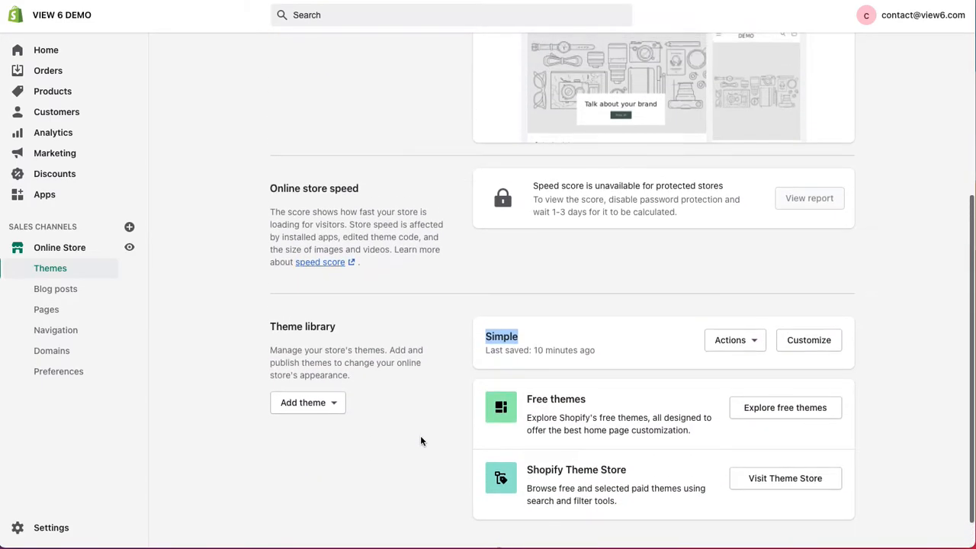
pyautogui.moveTo(524, 336)
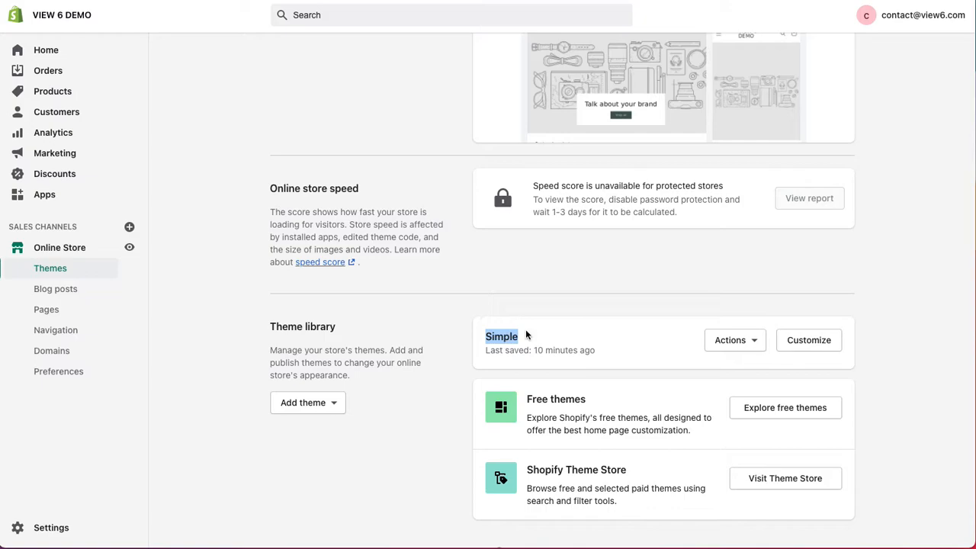
pyautogui.moveTo(658, 355)
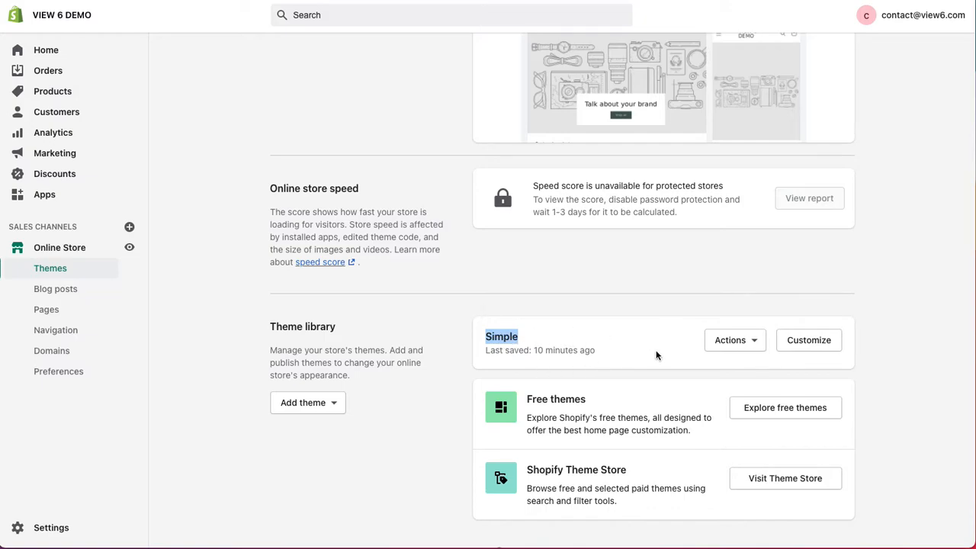
# In the Simple editor, set the announcement to 'MY NEW MESSAGE', logo width to 105px, and save
pyautogui.click(808, 340)
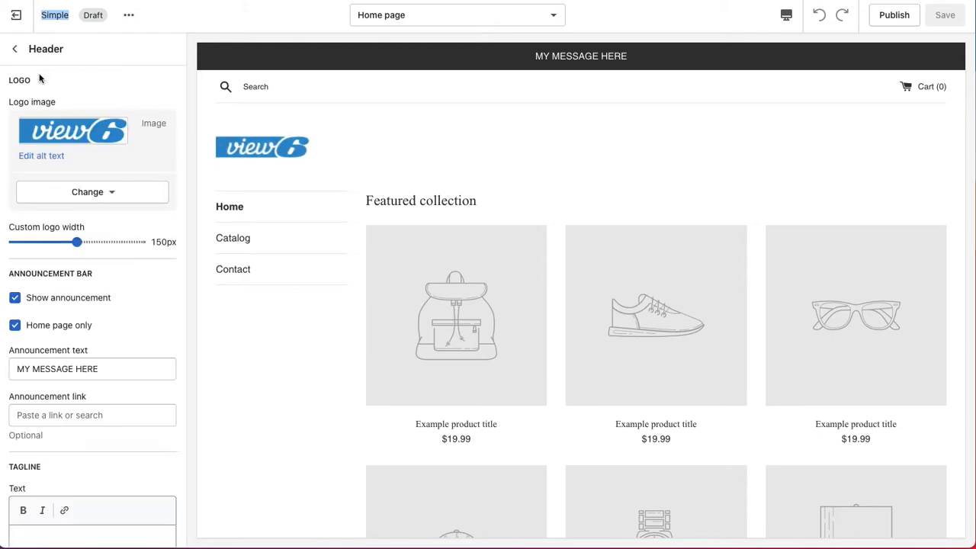
pyautogui.click(92, 368)
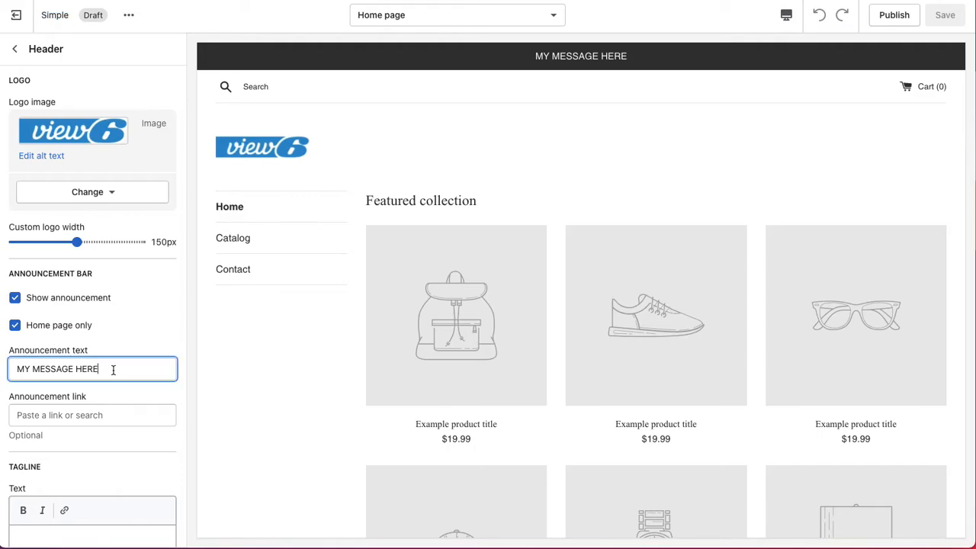
pyautogui.write('MY NE')
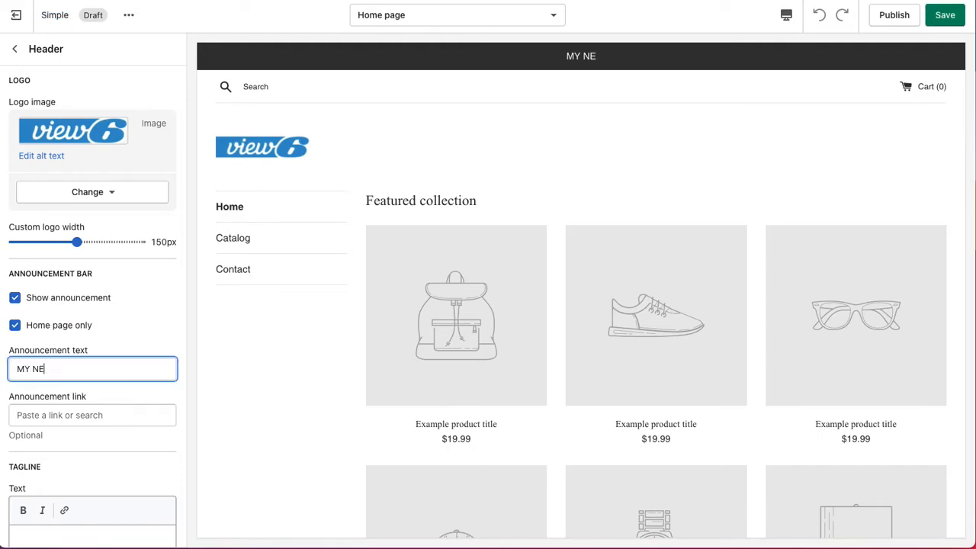
pyautogui.write('W M')
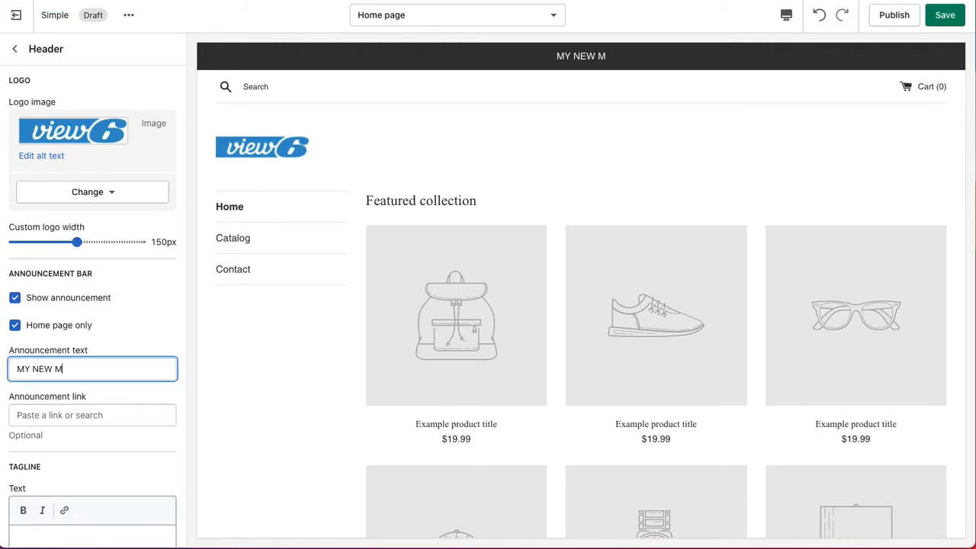
pyautogui.write('ESSAGE')
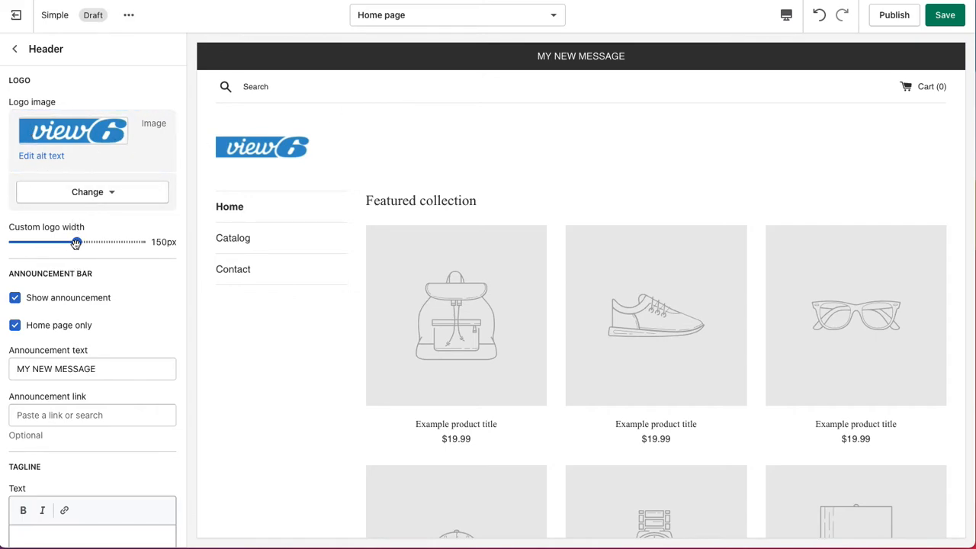
pyautogui.moveTo(75, 242); pyautogui.dragTo(49, 242)
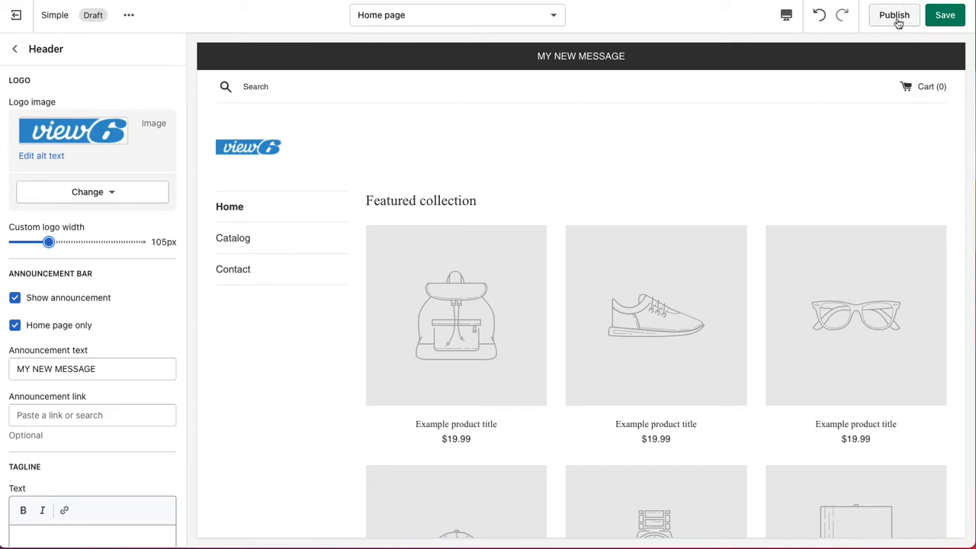
pyautogui.moveTo(893, 19)
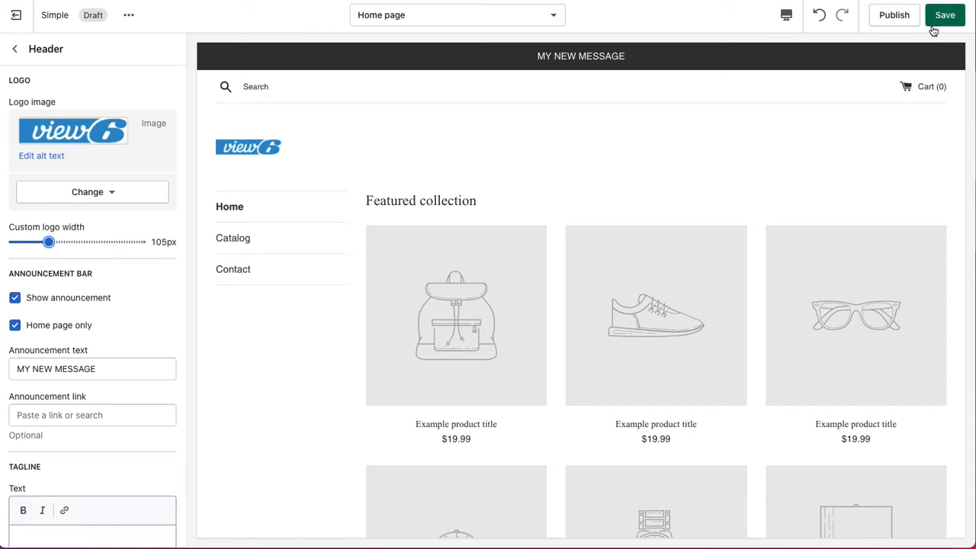
pyautogui.click(944, 14)
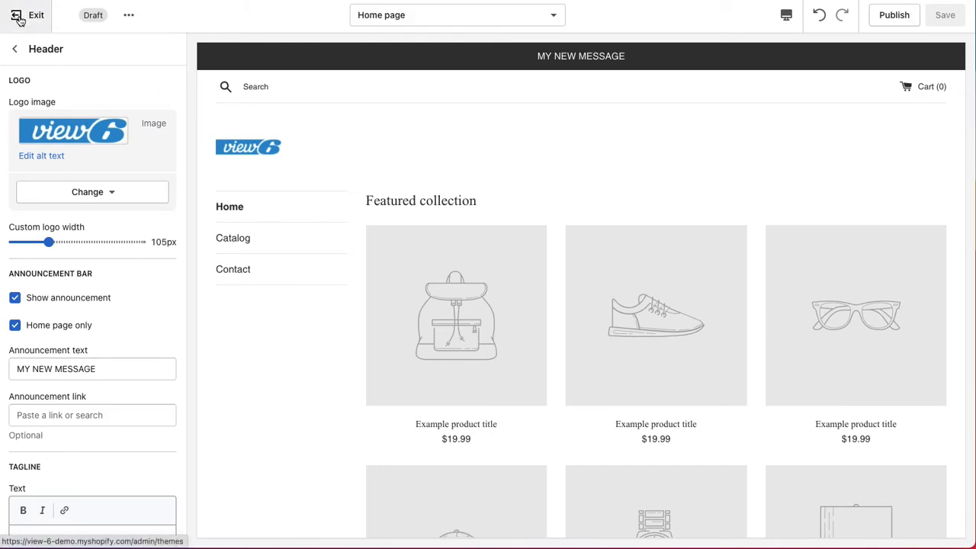
# Exit the theme editor, preview the online store, and select Simple in the theme library
pyautogui.click(36, 14)
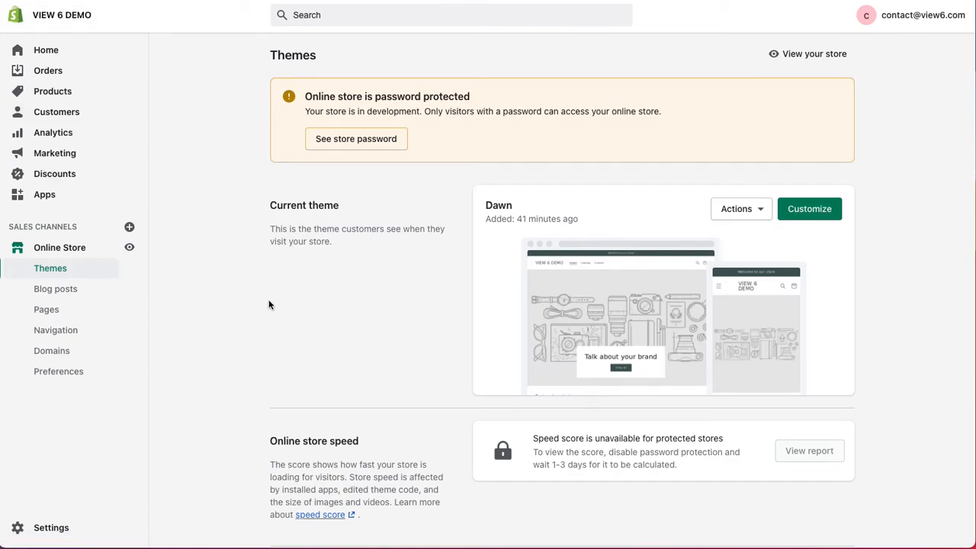
pyautogui.moveTo(60, 247)
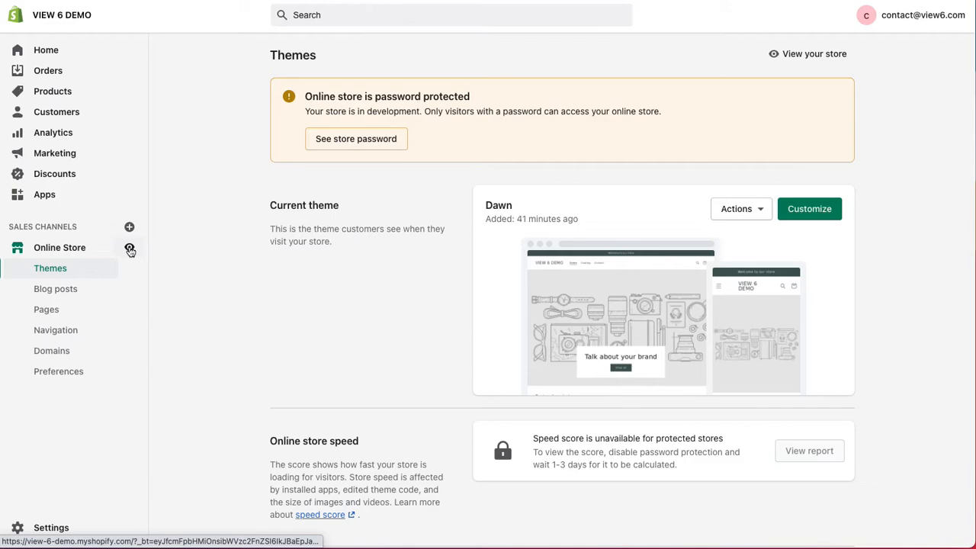
pyautogui.click(814, 54)
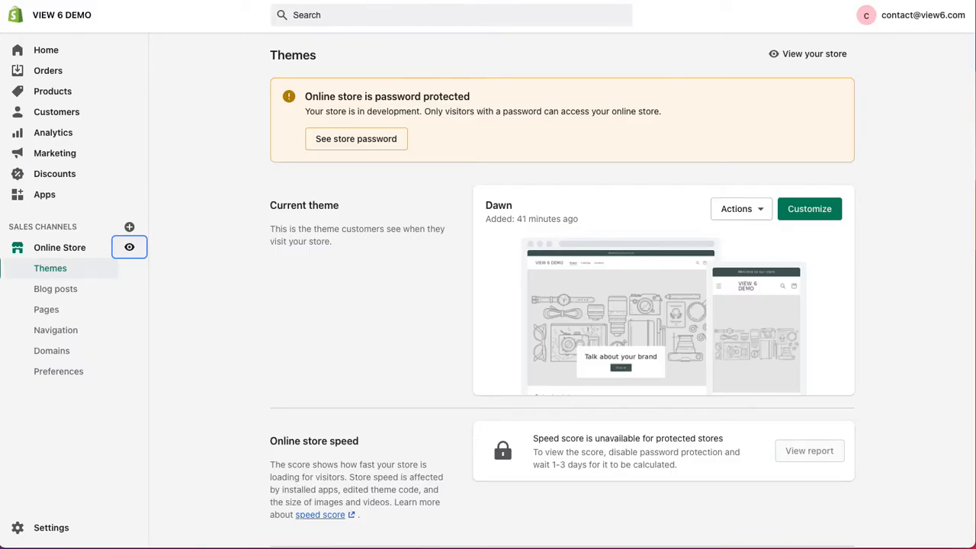
pyautogui.scroll(-3)
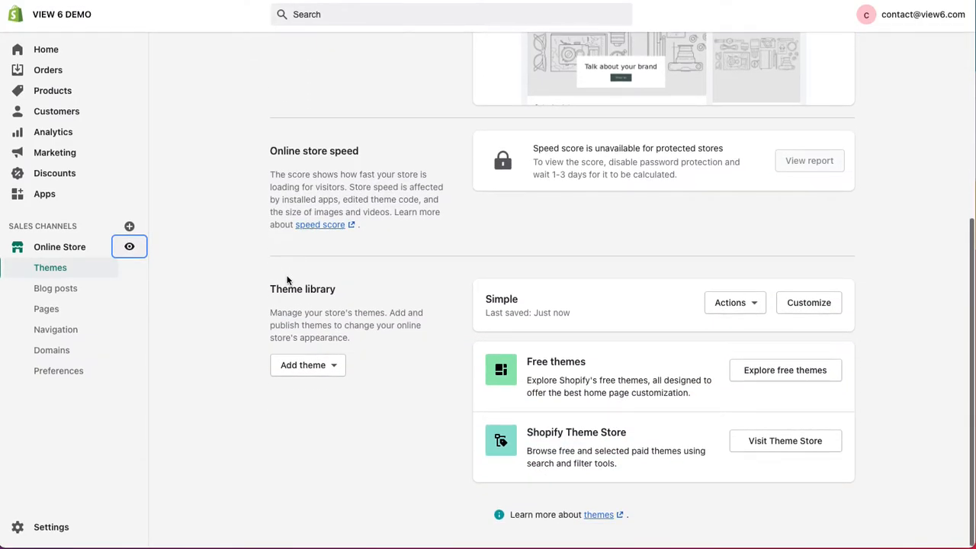
pyautogui.doubleClick(500, 299)
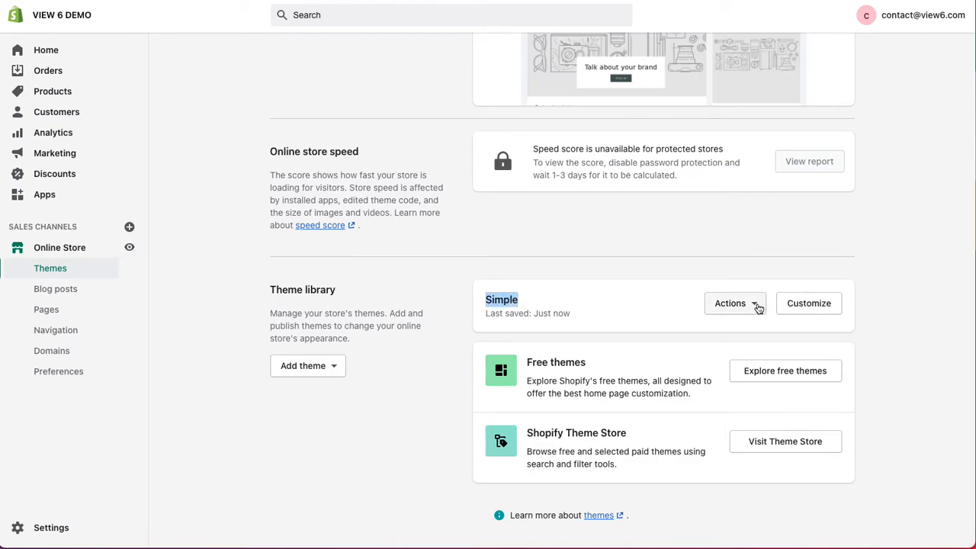
pyautogui.click(730, 303)
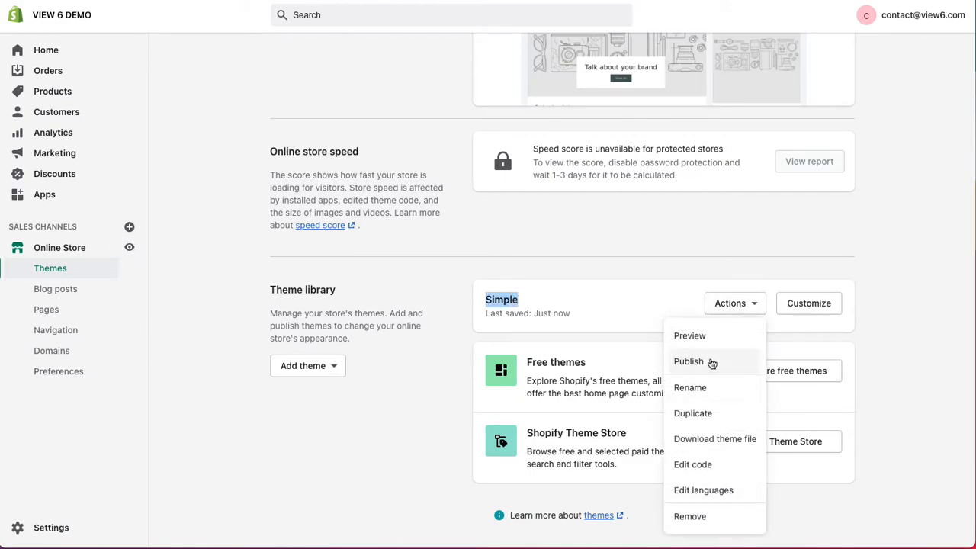
pyautogui.click(689, 335)
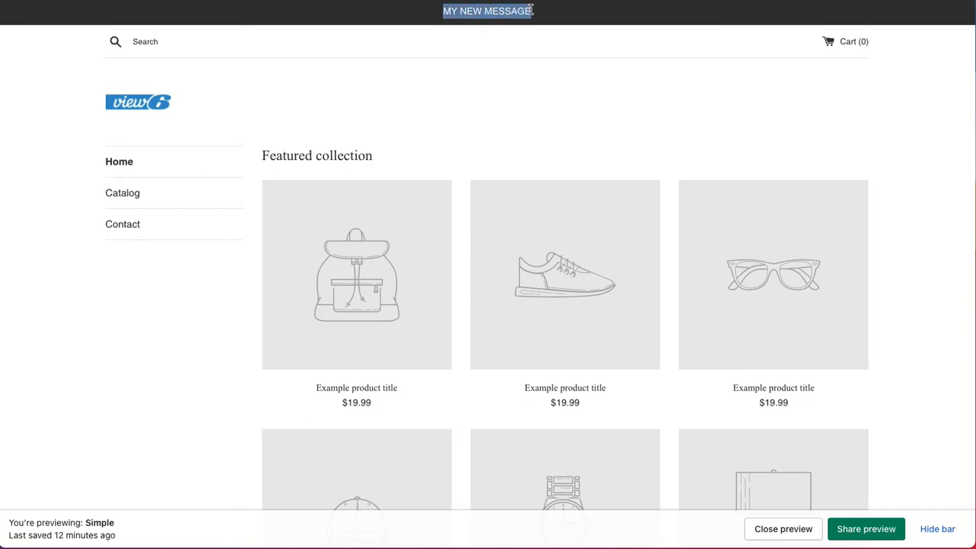
pyautogui.moveTo(171, 271)
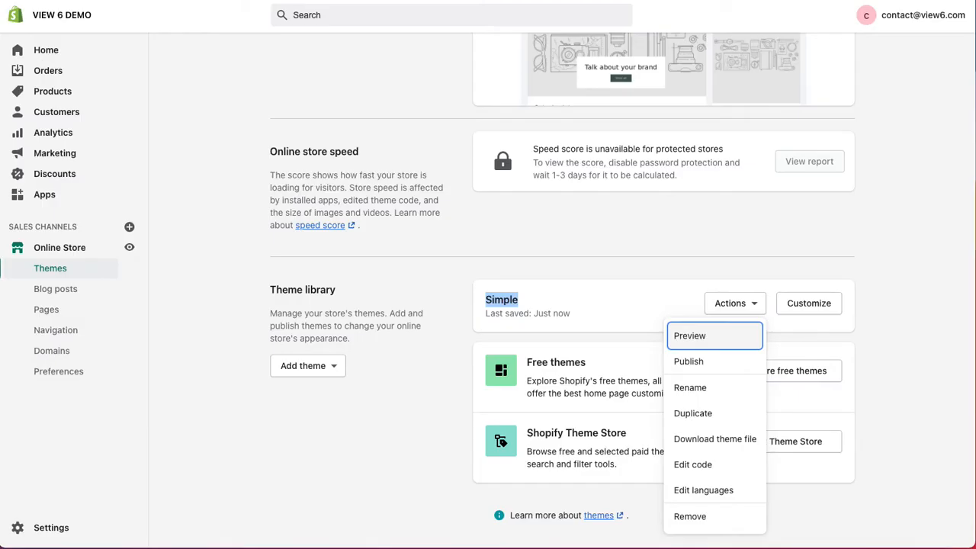
# Publish the Simple theme in place of Dawn and view the live storefront
pyautogui.click(730, 302)
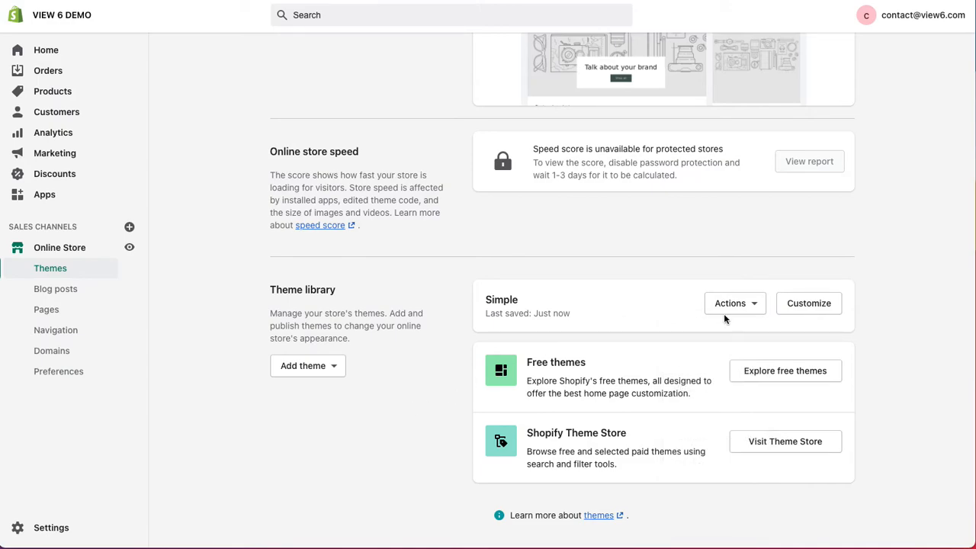
pyautogui.click(730, 303)
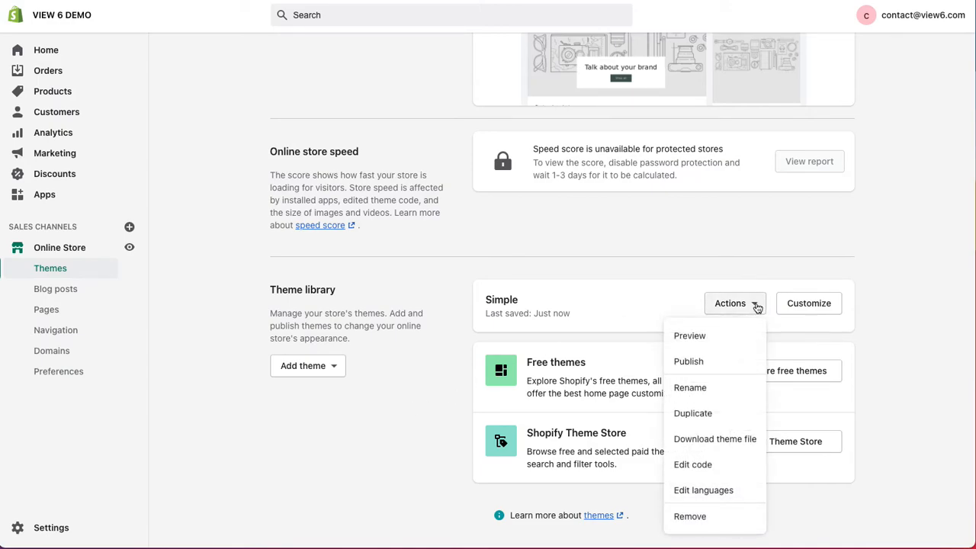
pyautogui.moveTo(688, 360)
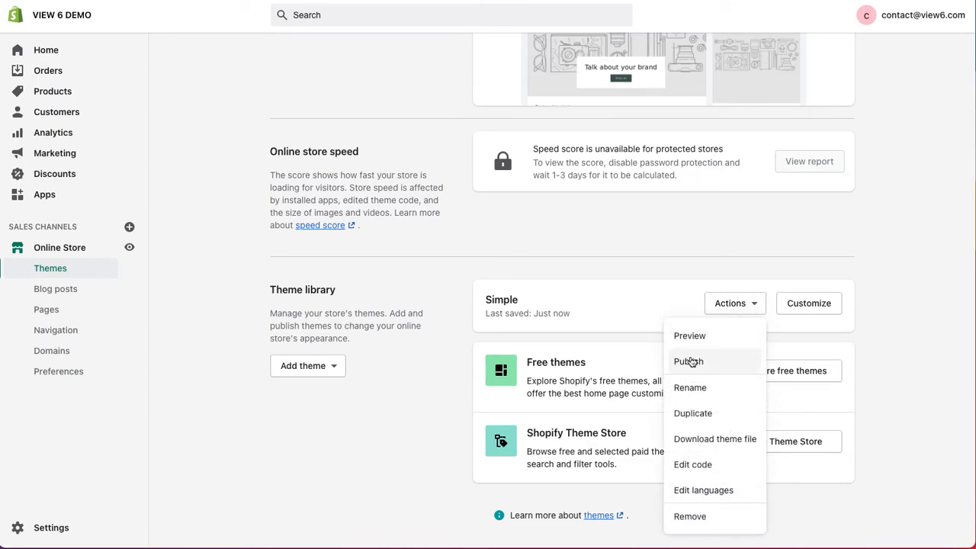
pyautogui.click(689, 361)
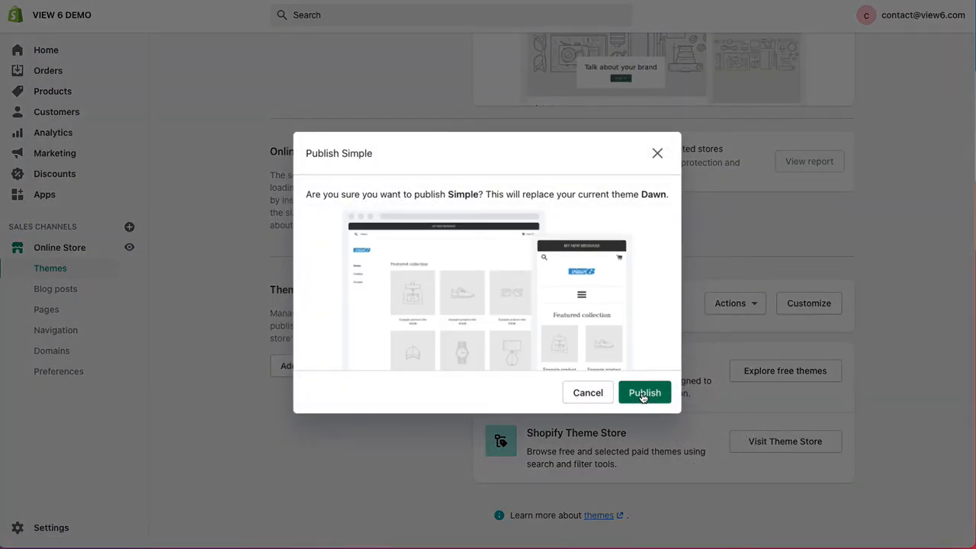
pyautogui.click(644, 392)
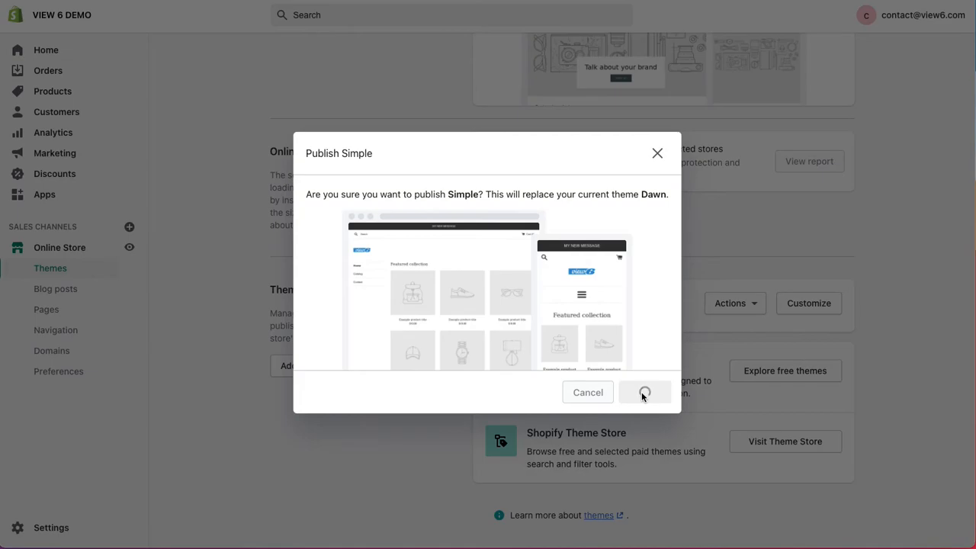
pyautogui.click(644, 392)
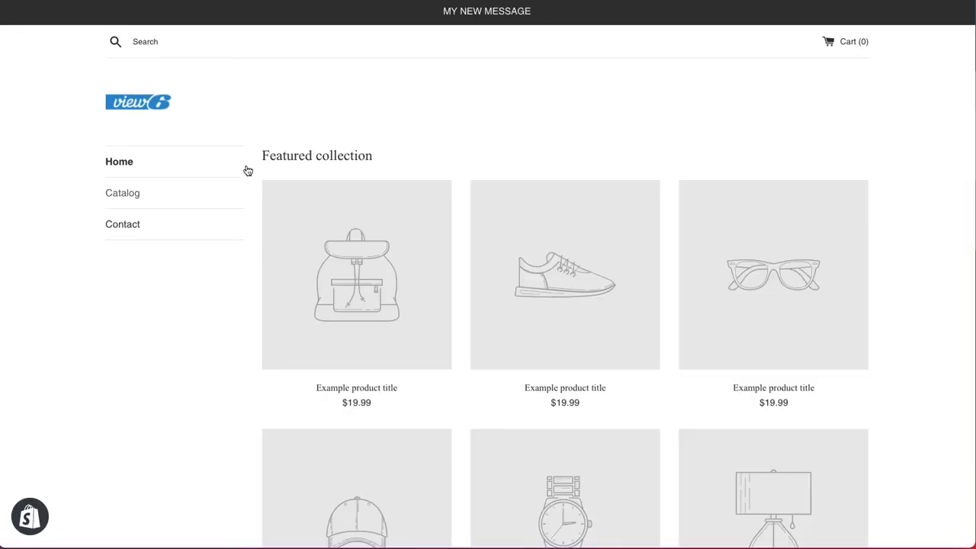
pyautogui.moveTo(236, 77)
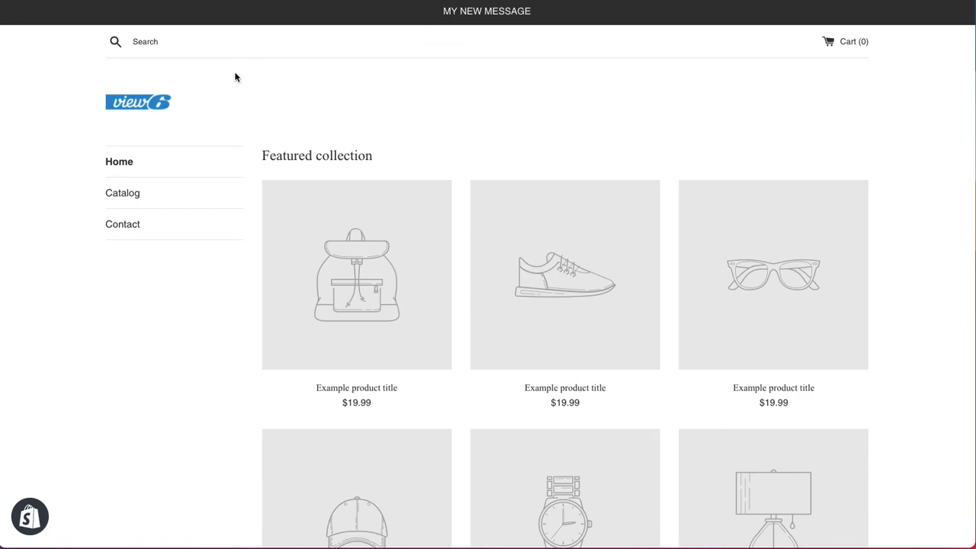
pyautogui.moveTo(180, 76)
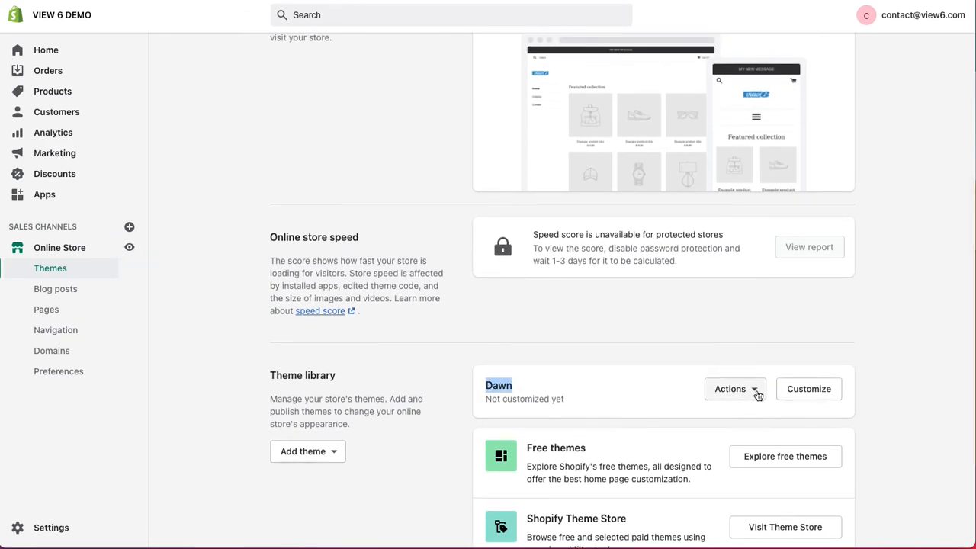
# Publish Dawn from its Actions menu, confirming it replaces Simple as current theme
pyautogui.click(729, 389)
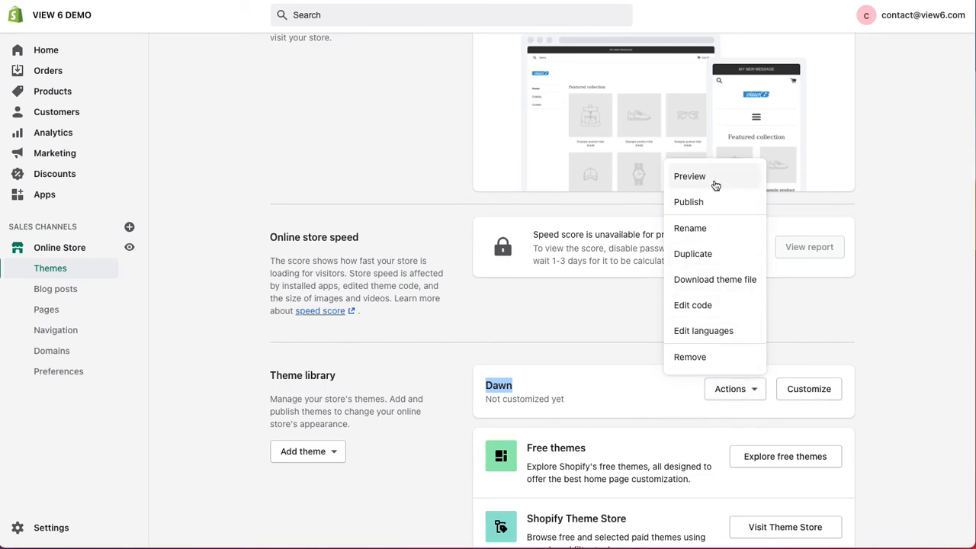
pyautogui.click(688, 201)
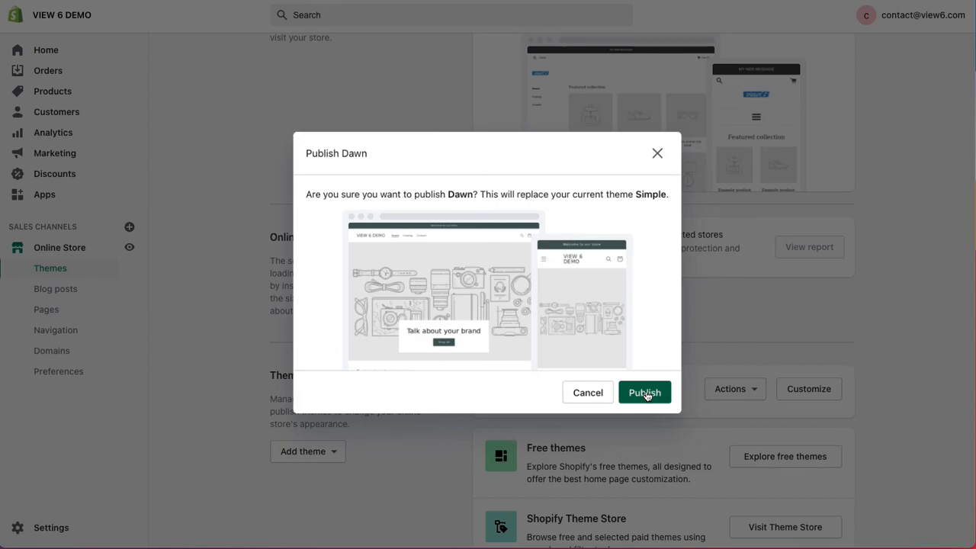
pyautogui.click(644, 392)
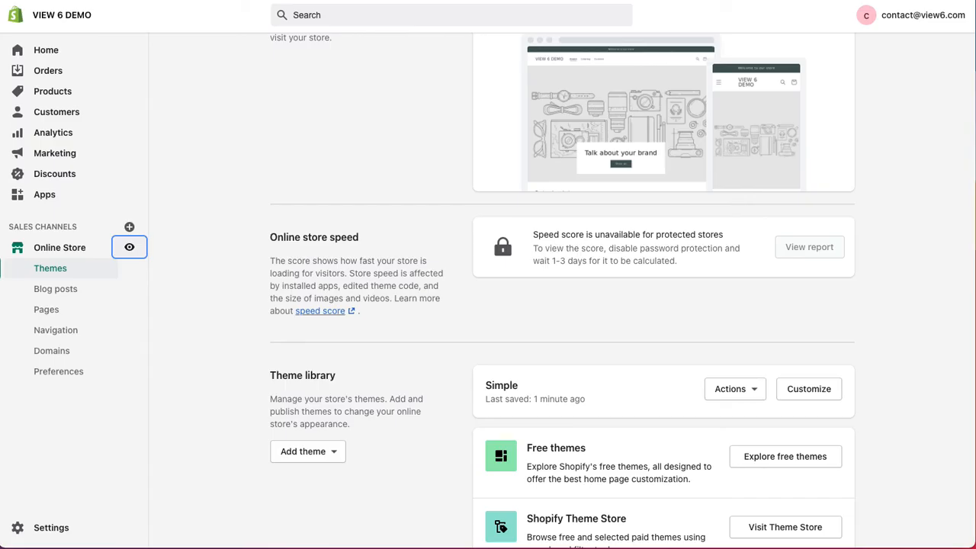
# Scroll through the Themes page and bring up the Simple theme's Actions menu
pyautogui.scroll(3)
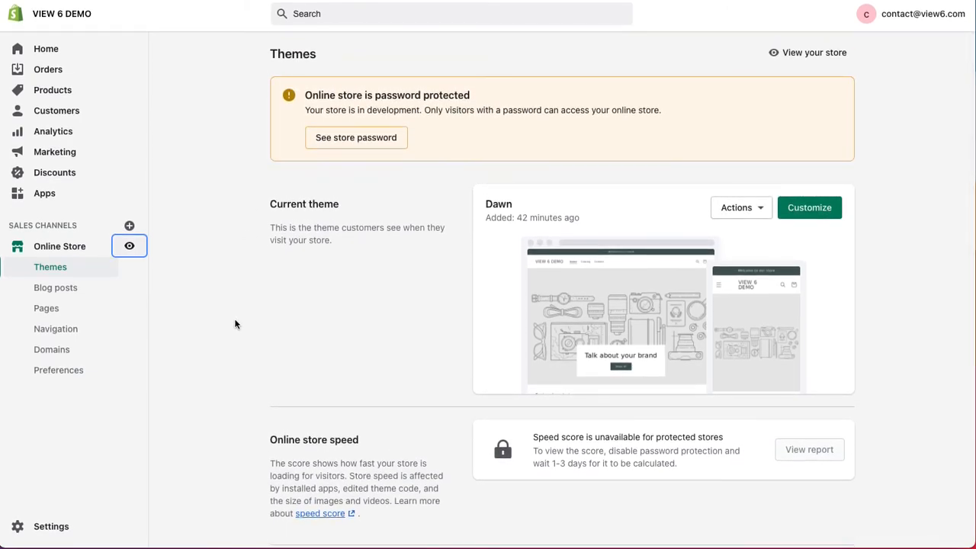
pyautogui.scroll(-3)
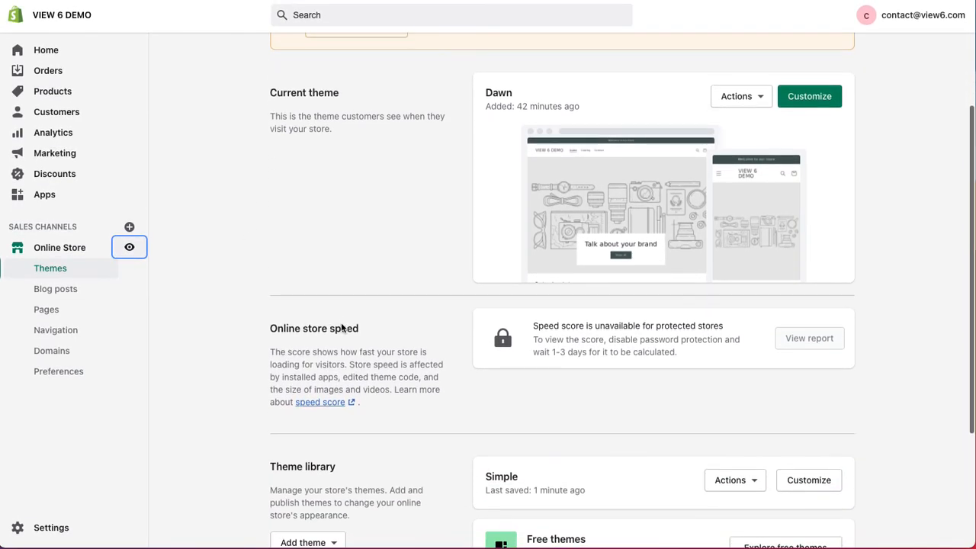
pyautogui.scroll(-3)
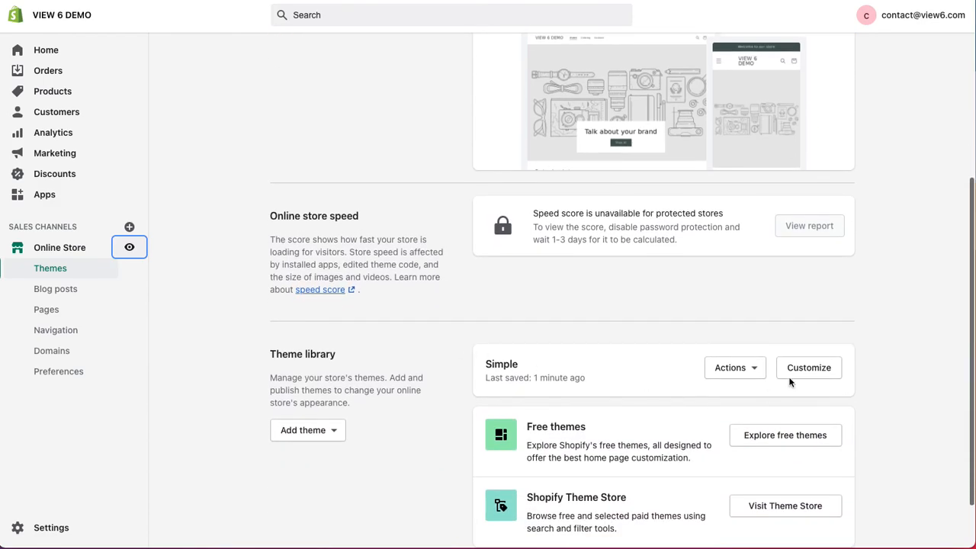
pyautogui.click(729, 366)
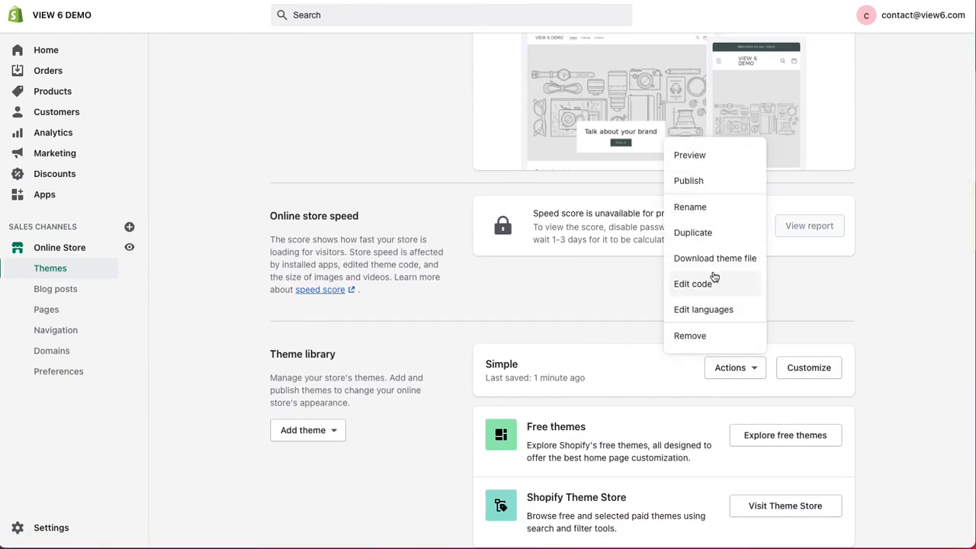
pyautogui.moveTo(690, 155)
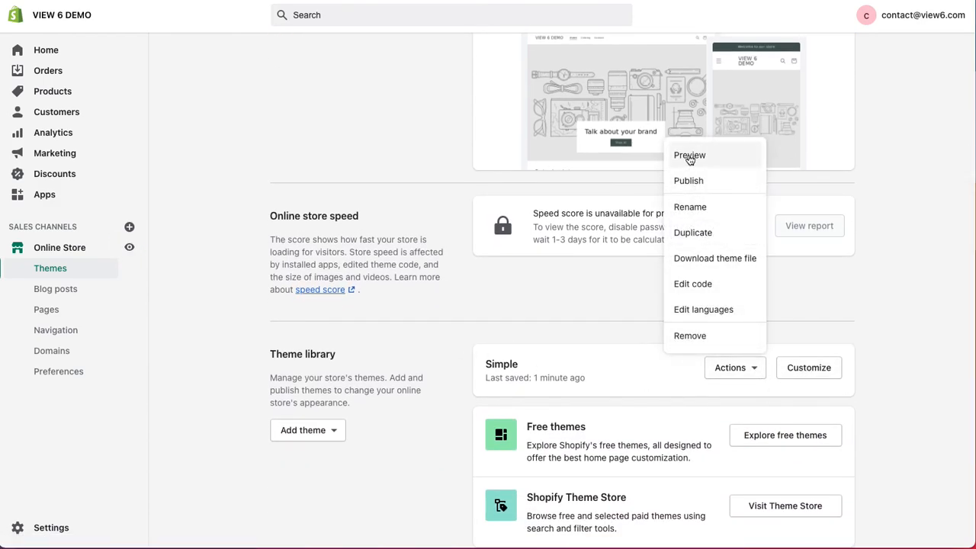
pyautogui.moveTo(576, 285)
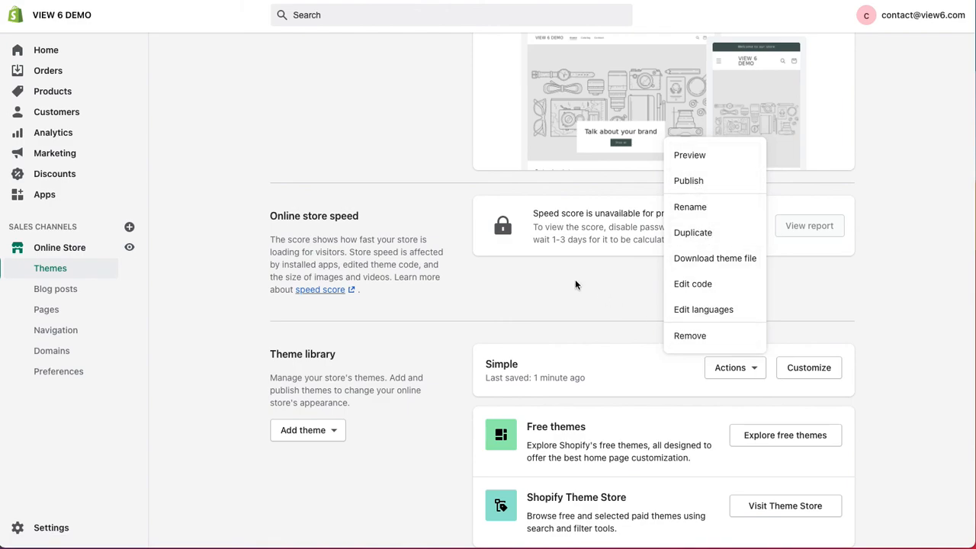
pyautogui.moveTo(582, 305)
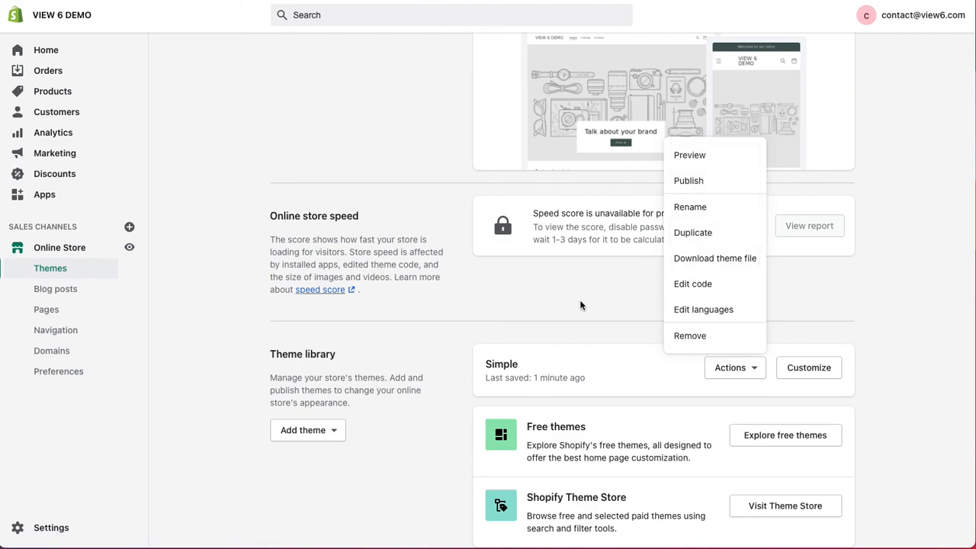